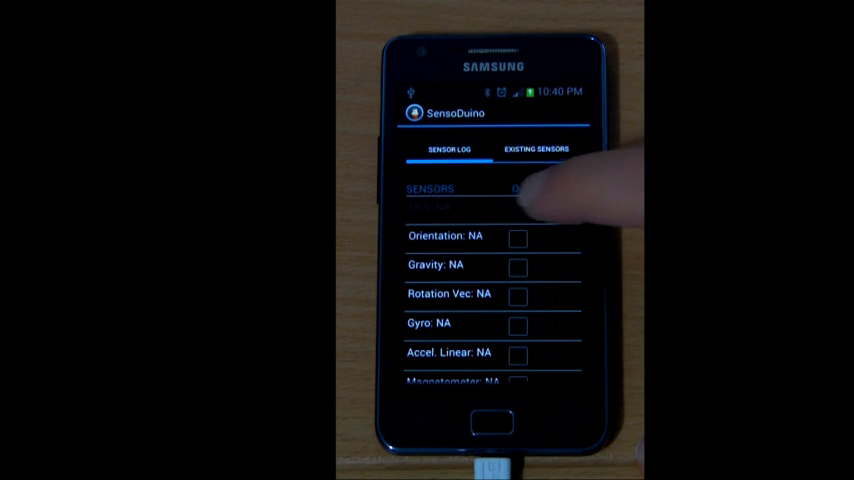
# Step: Switch SensoDuino's sensors on and enable logging for Orientation, Gravity and Rotation Vec
pyautogui.click(516, 238)
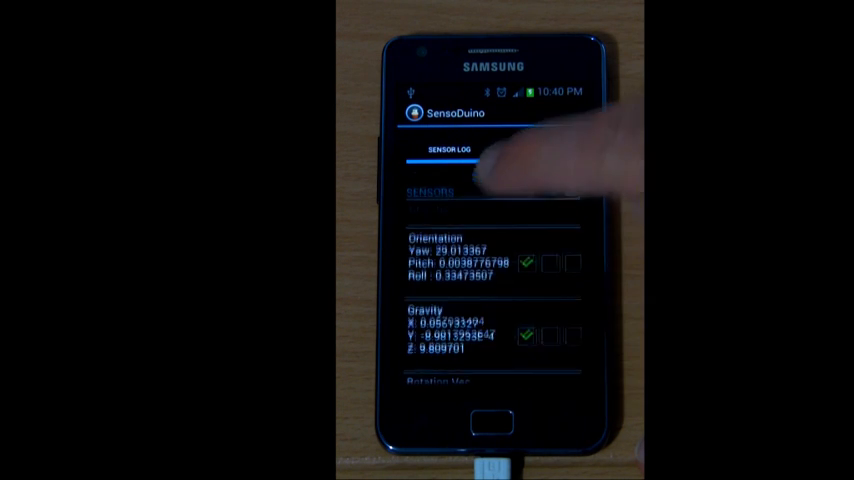
pyautogui.scroll(3)
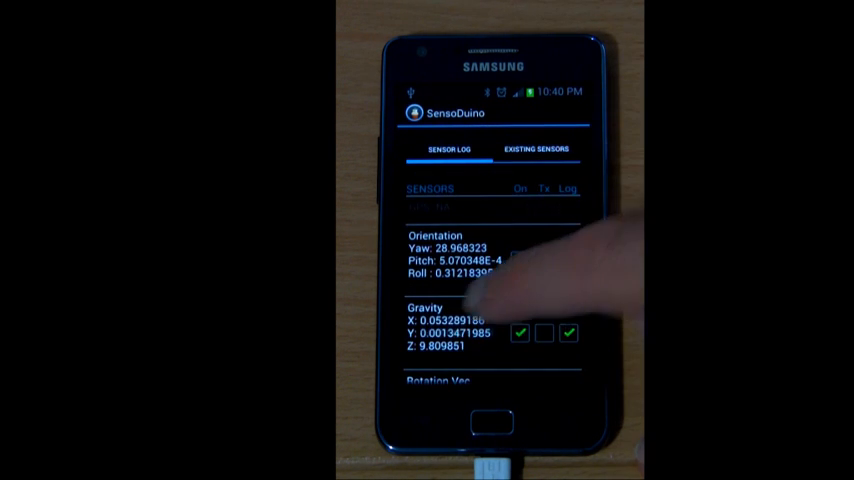
pyautogui.scroll(-3)
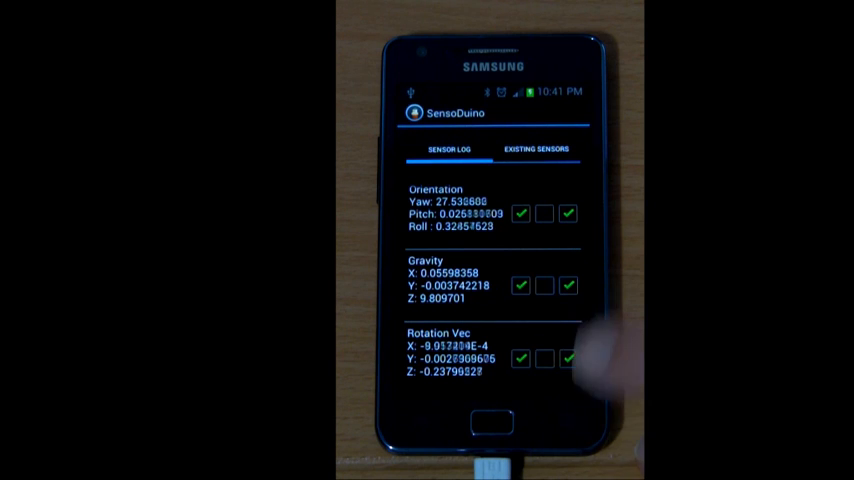
# Step: Leave SensoDuino and browse to the sdcard0 storage folder in My Files
pyautogui.click(488, 426)
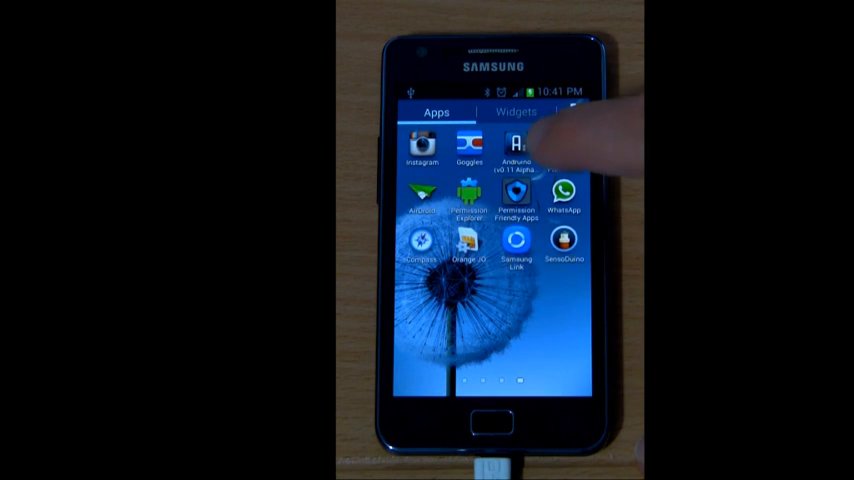
pyautogui.hscroll(-3)
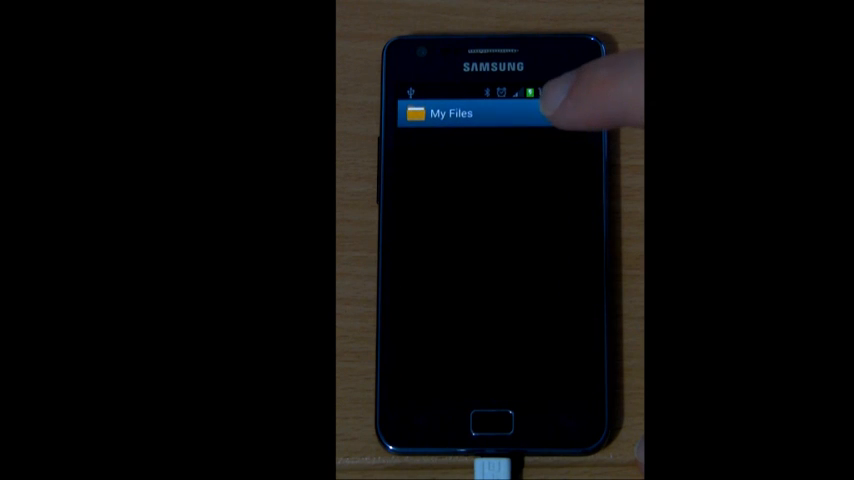
pyautogui.click(450, 112)
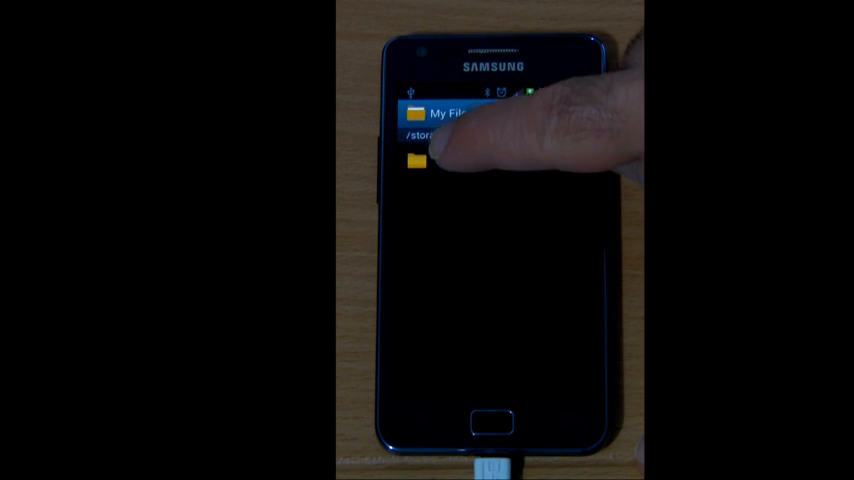
pyautogui.click(416, 160)
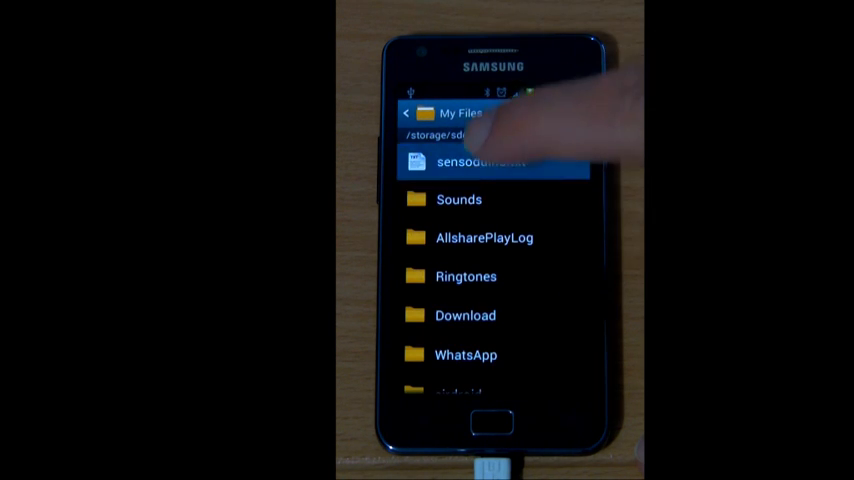
# Step: View the logged readings in sensoduino.txt, then return to /storage and exit My Files
pyautogui.click(480, 162)
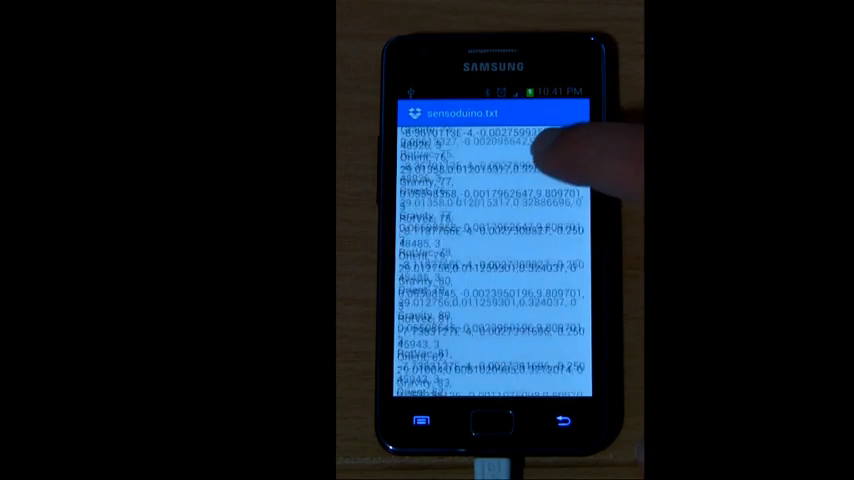
pyautogui.scroll(-3)
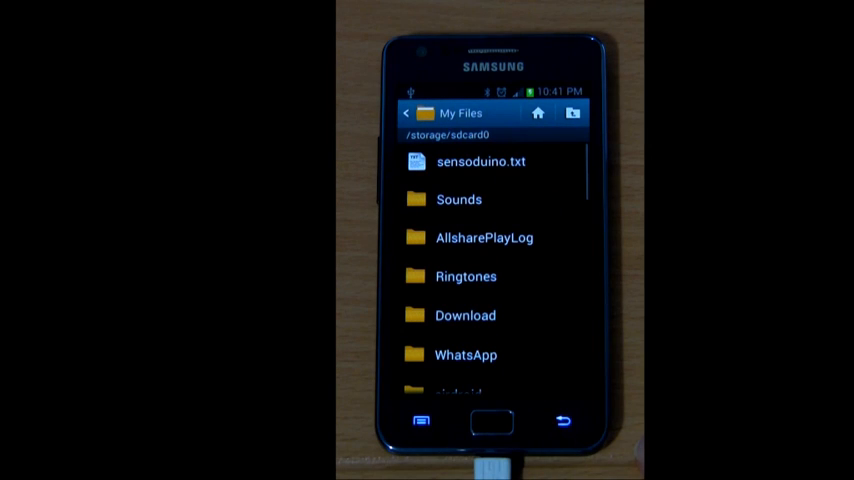
pyautogui.click(408, 112)
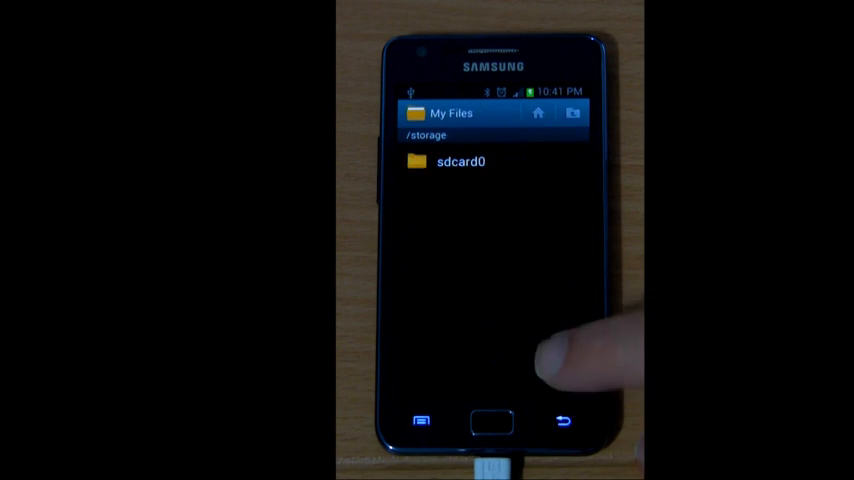
pyautogui.click(488, 422)
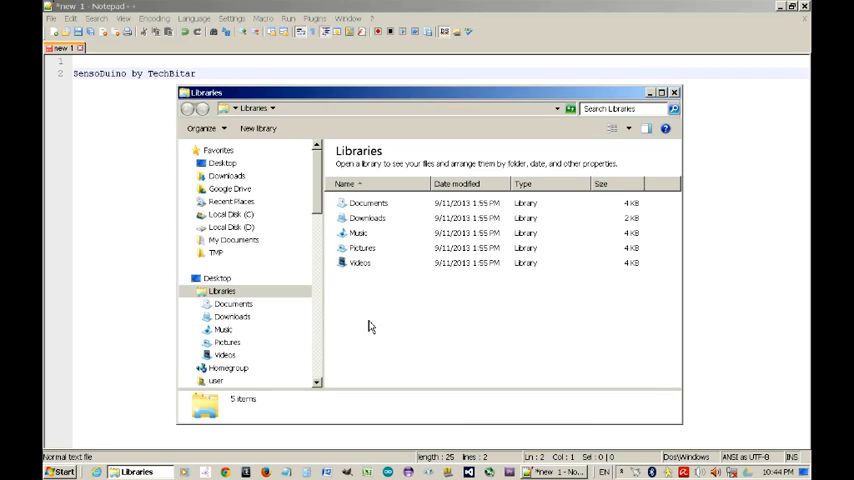
# Step: Browse the phone's storage in Explorer and preview the contents of sensoduino.txt
pyautogui.scroll(-3)
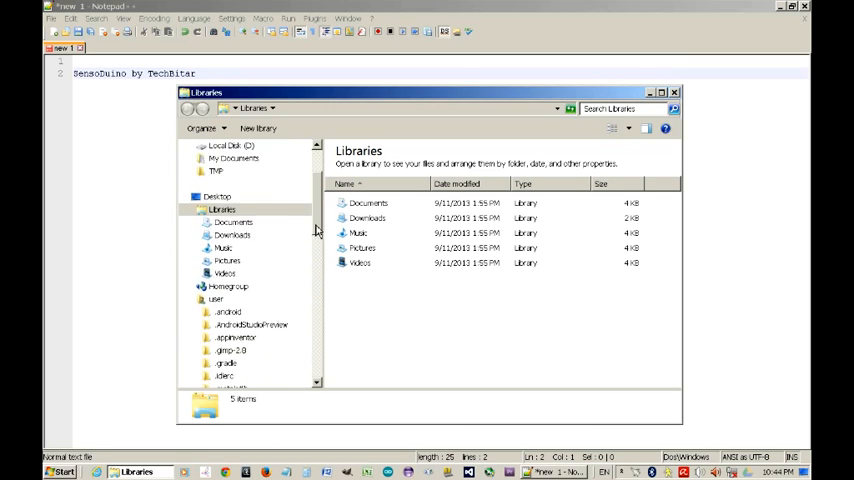
pyautogui.scroll(-3)
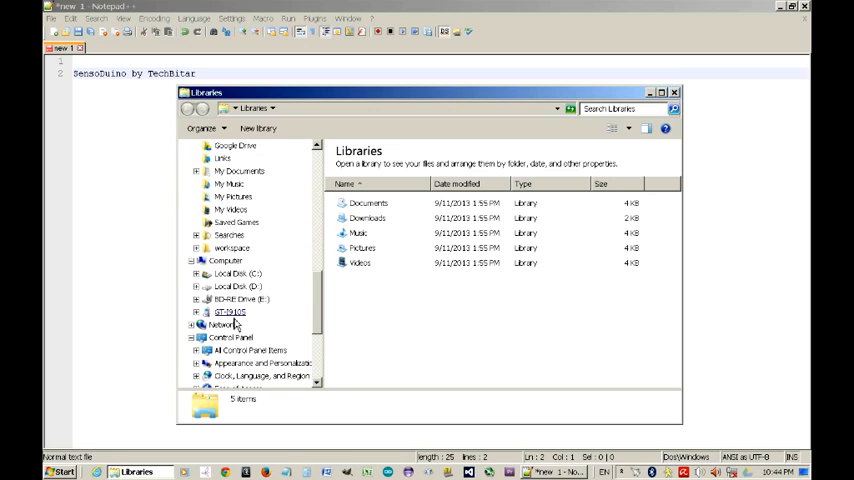
pyautogui.click(230, 312)
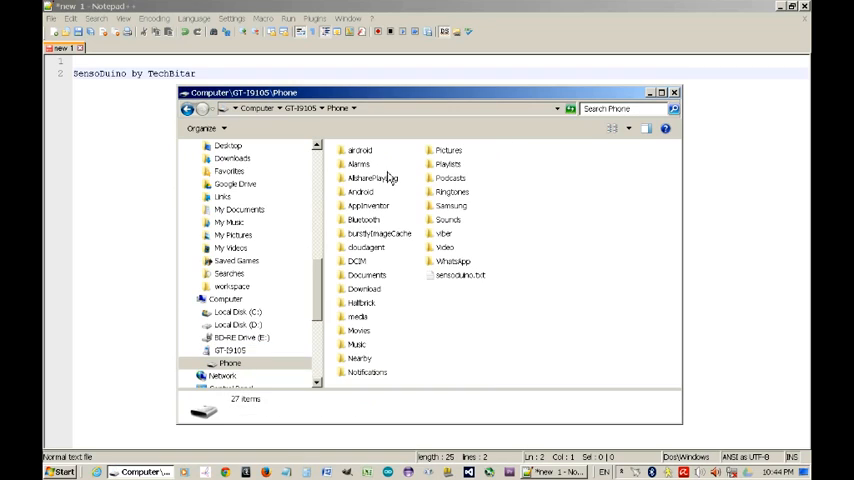
pyautogui.click(460, 274)
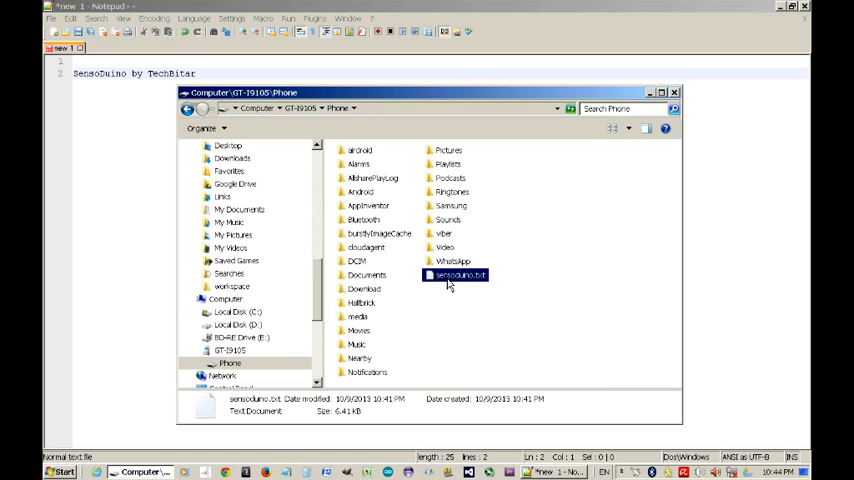
pyautogui.rightClick(458, 274)
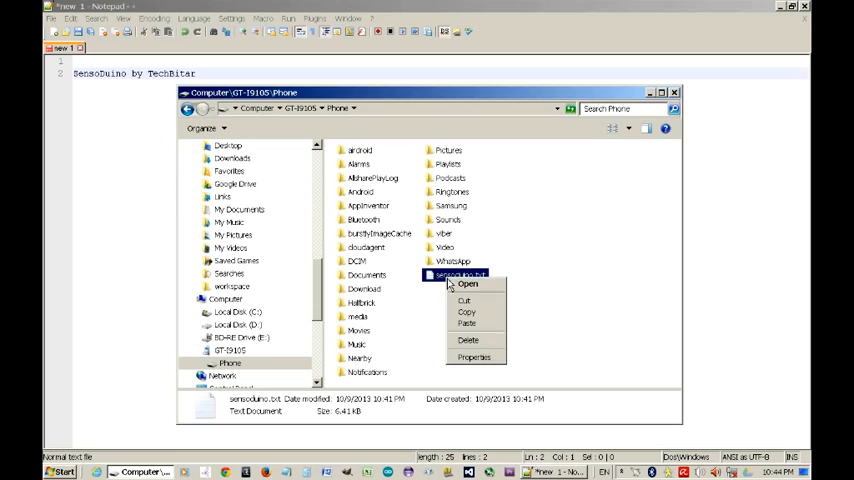
pyautogui.click(468, 284)
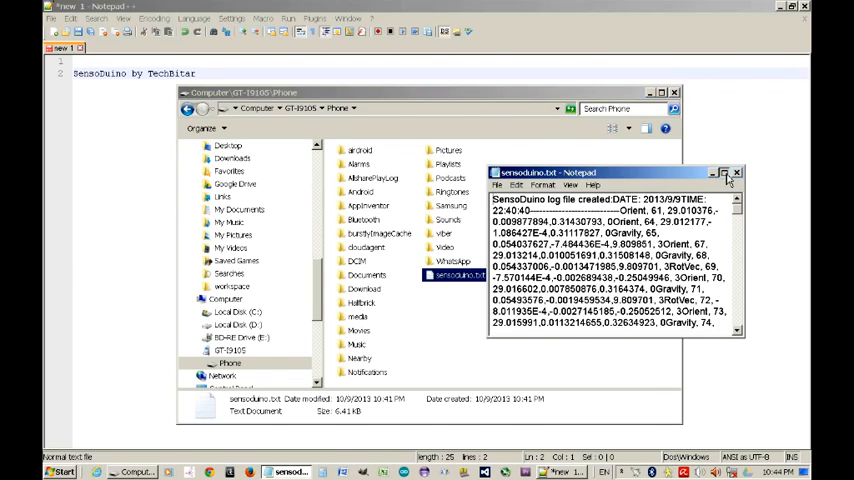
pyautogui.click(728, 172)
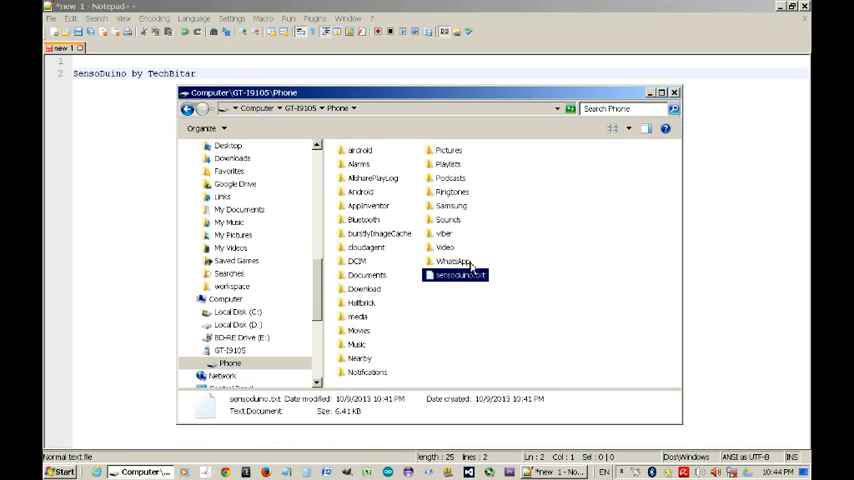
# Step: Copy sensoduino.txt into Local Disk (C:) and close the Explorer window
pyautogui.rightClick(456, 276)
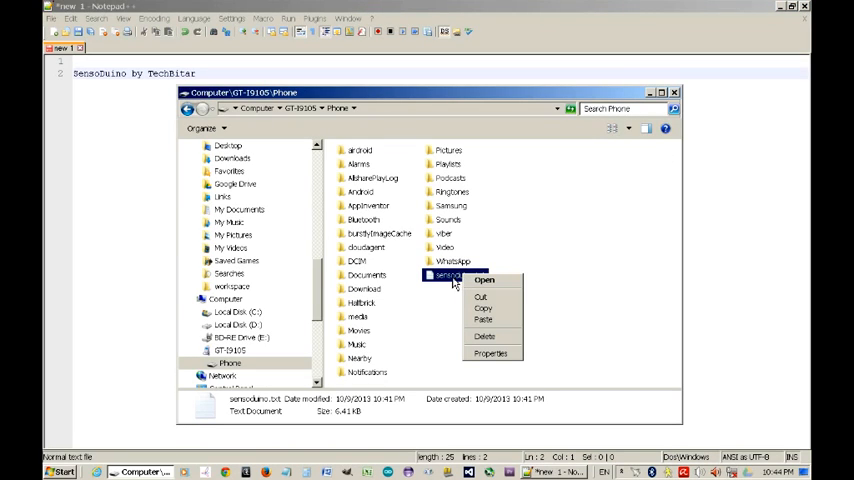
pyautogui.click(532, 292)
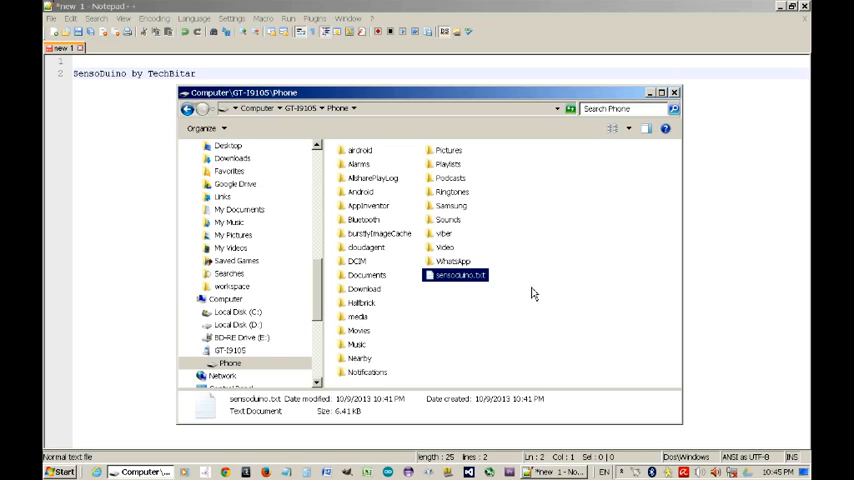
pyautogui.click(236, 362)
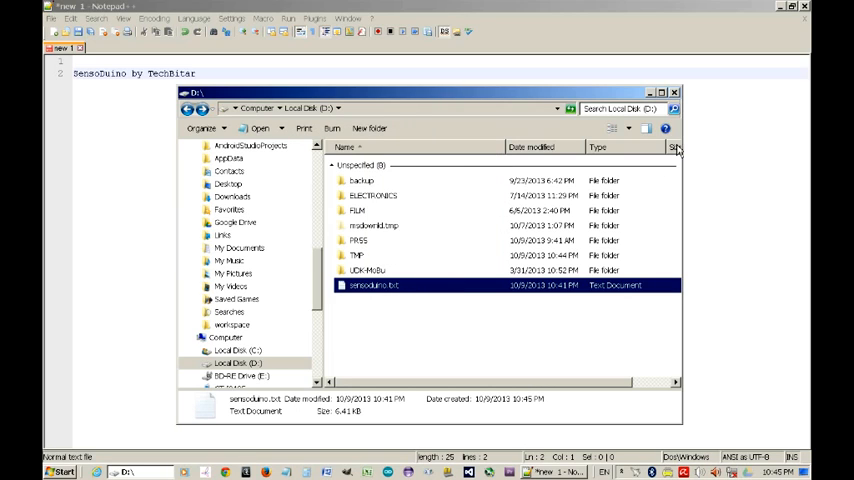
pyautogui.click(674, 92)
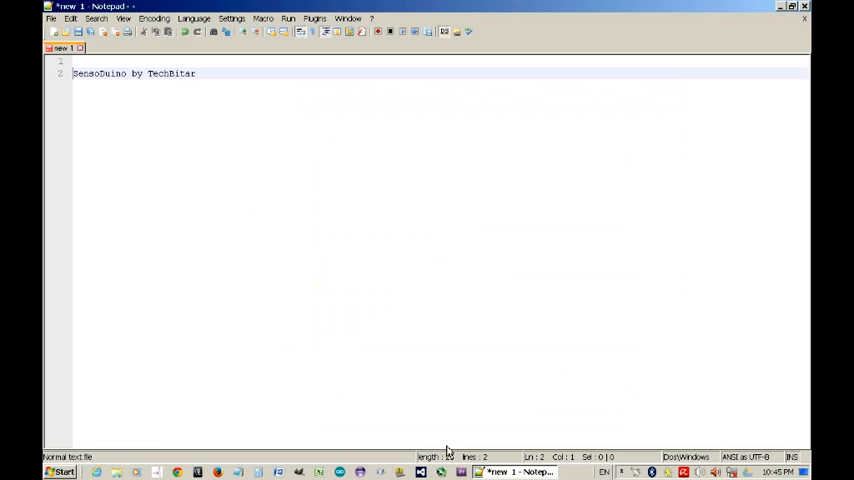
# Step: From Excel's Open dialog with All Files (*.*) shown, open sensoduino.txt from Local Disk (C:)
pyautogui.click(318, 472)
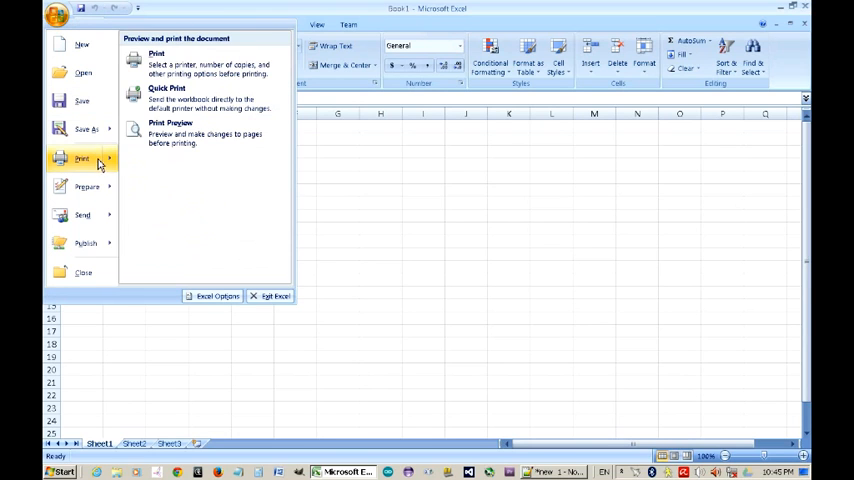
pyautogui.click(84, 72)
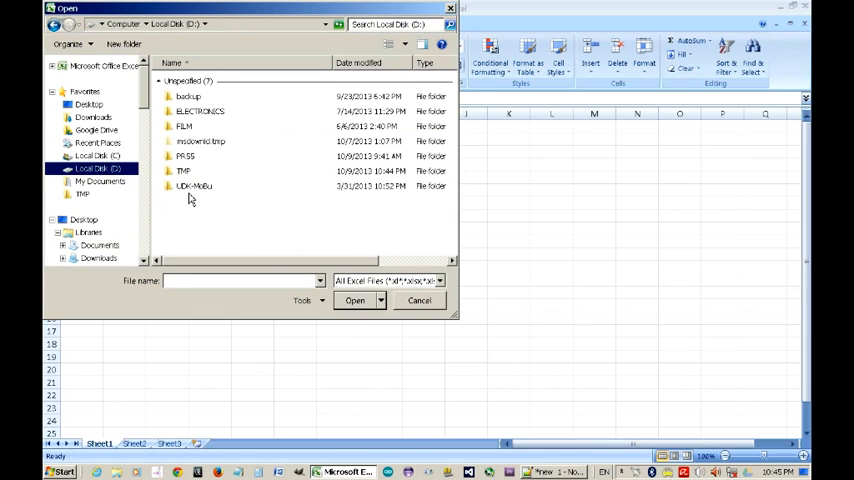
pyautogui.click(438, 280)
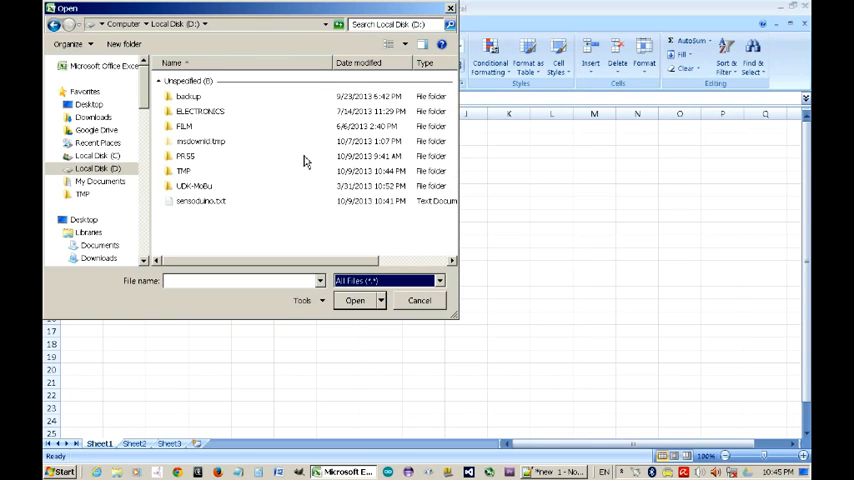
pyautogui.click(200, 200)
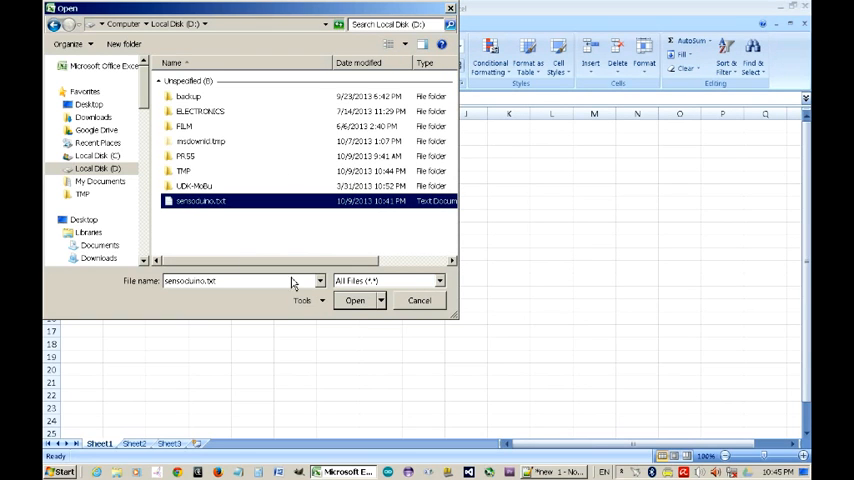
pyautogui.click(354, 300)
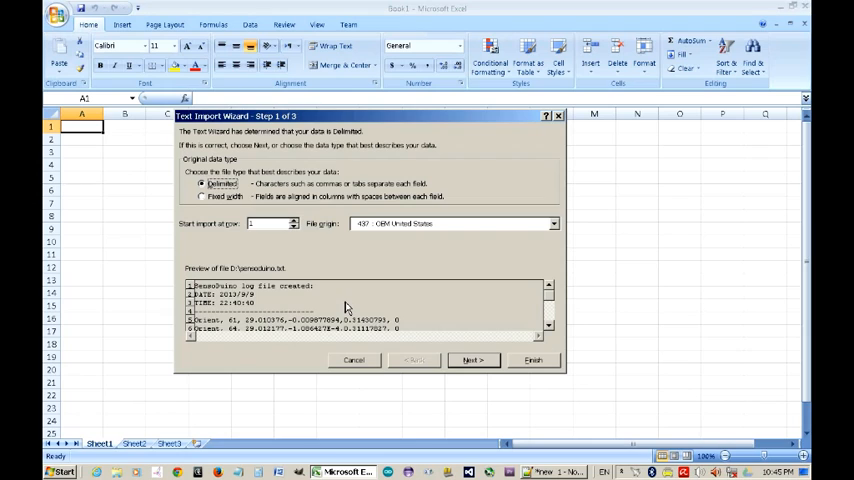
pyautogui.moveTo(234, 208)
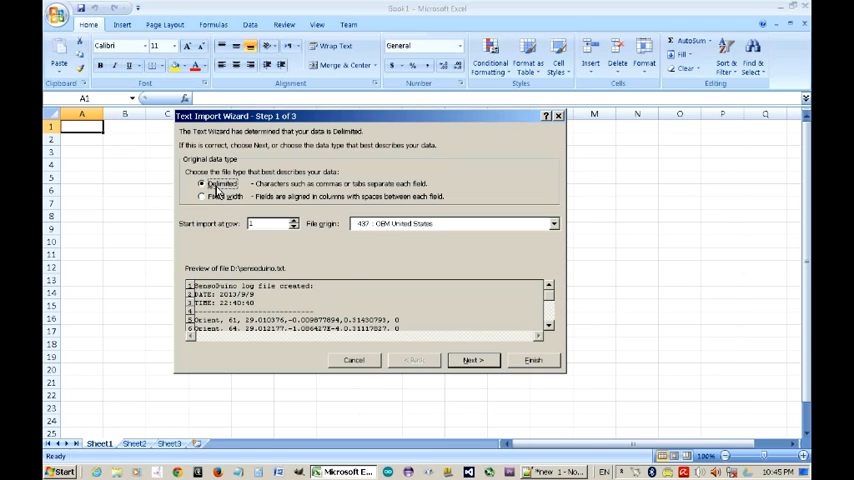
# Step: Run the Text Import Wizard as Delimited with Comma instead of Tab, General format, and finish
pyautogui.click(472, 360)
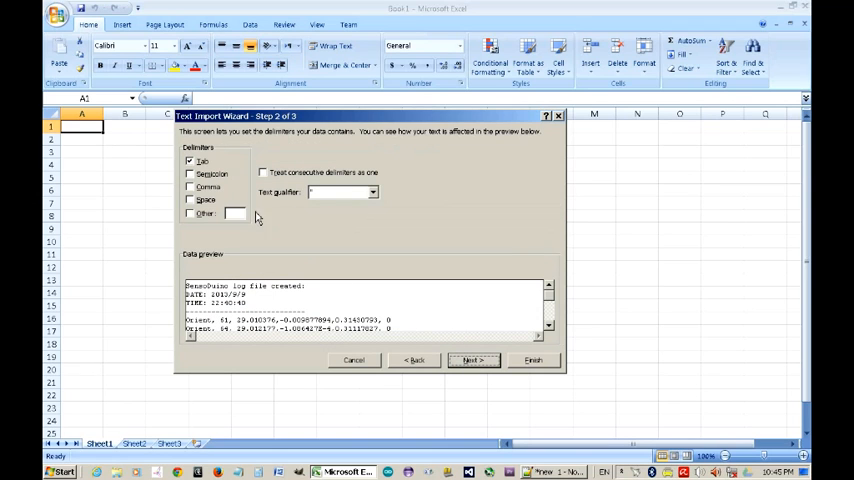
pyautogui.click(190, 188)
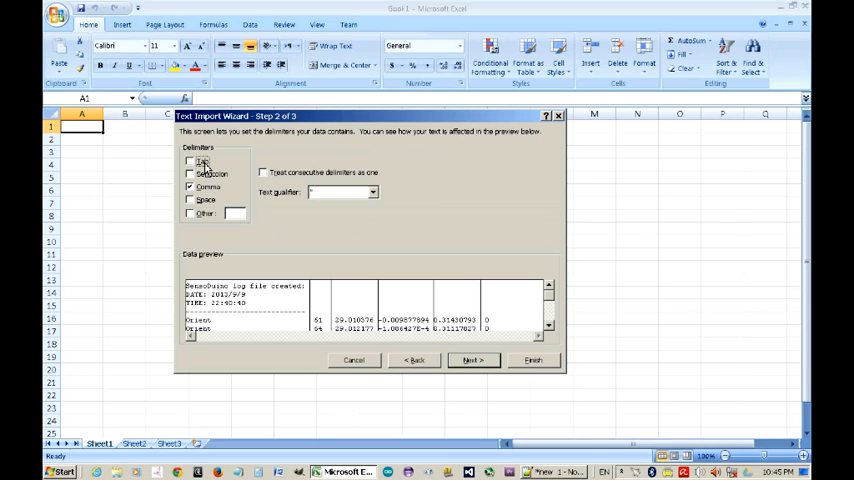
pyautogui.moveTo(550, 304)
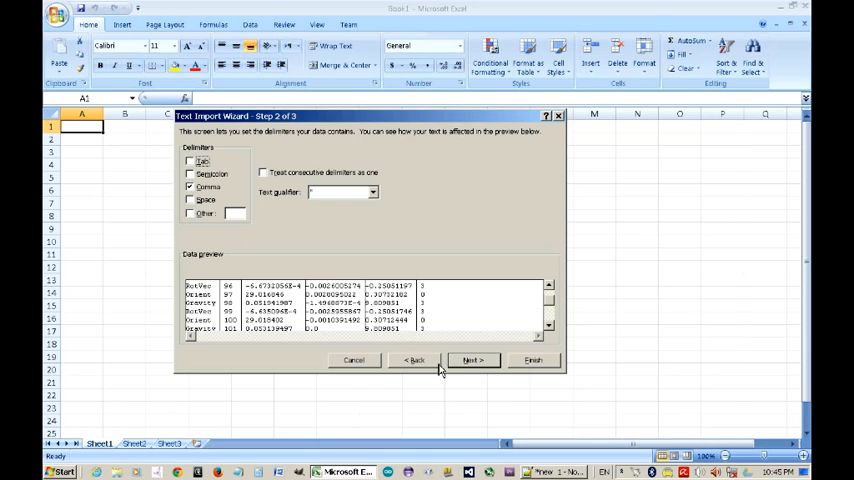
pyautogui.click(470, 360)
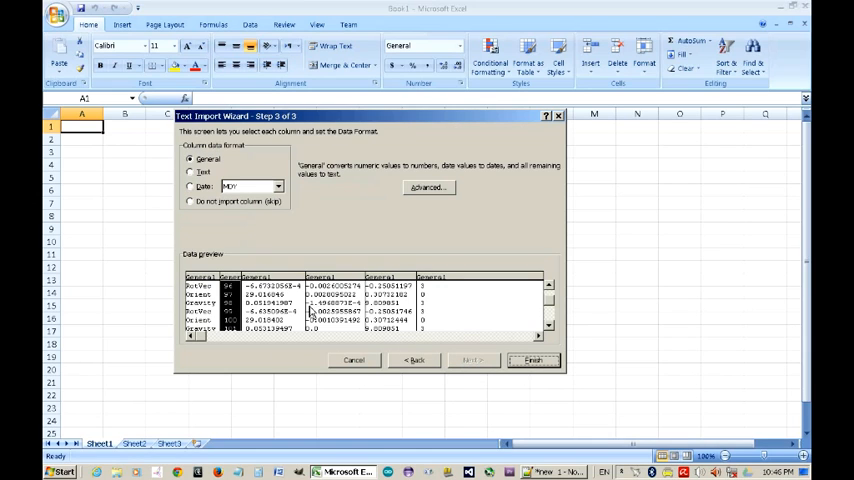
pyautogui.moveTo(408, 342)
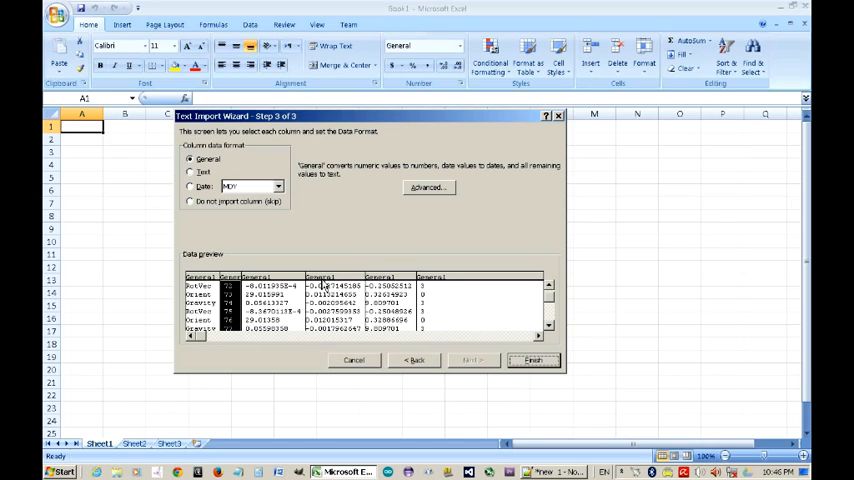
pyautogui.moveTo(436, 286)
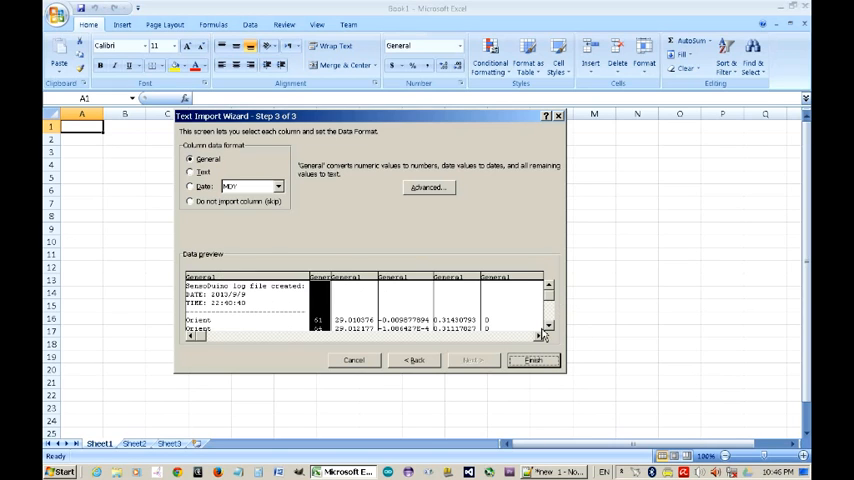
pyautogui.click(532, 360)
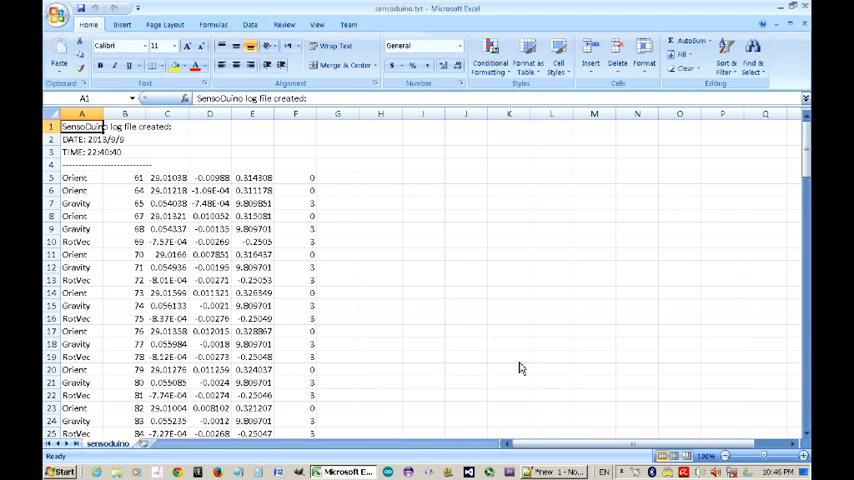
pyautogui.moveTo(88, 168)
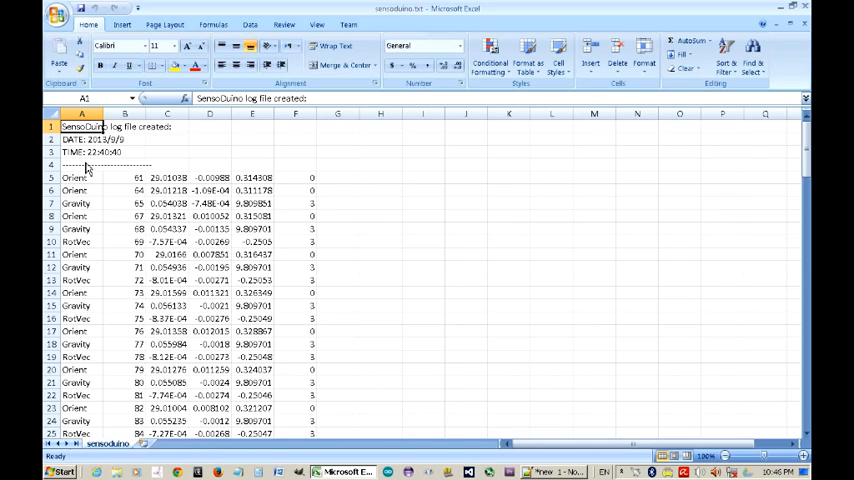
pyautogui.click(74, 176)
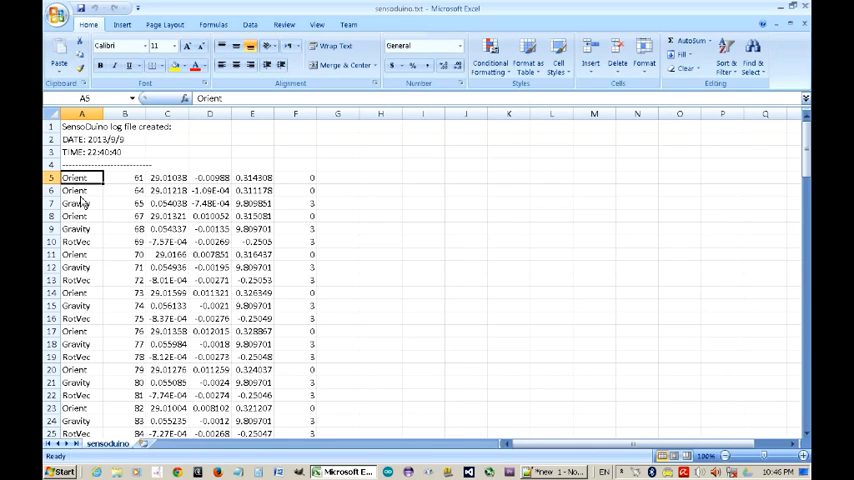
pyautogui.click(84, 216)
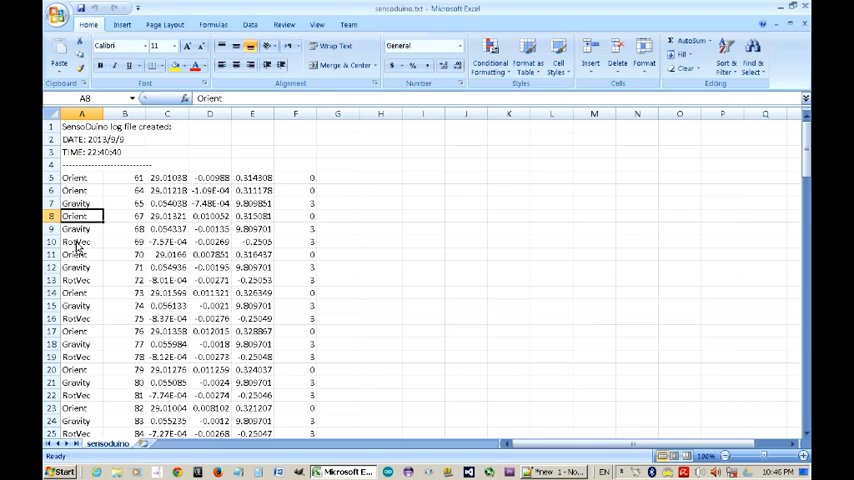
pyautogui.click(78, 242)
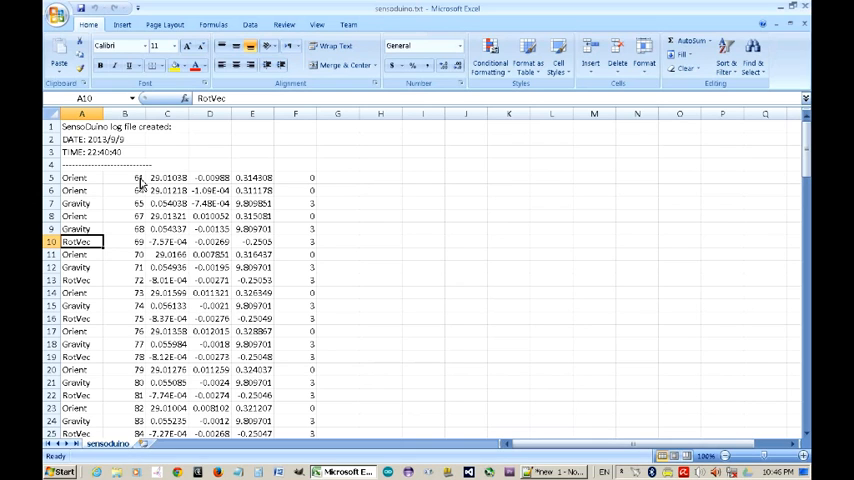
pyautogui.moveTo(142, 184)
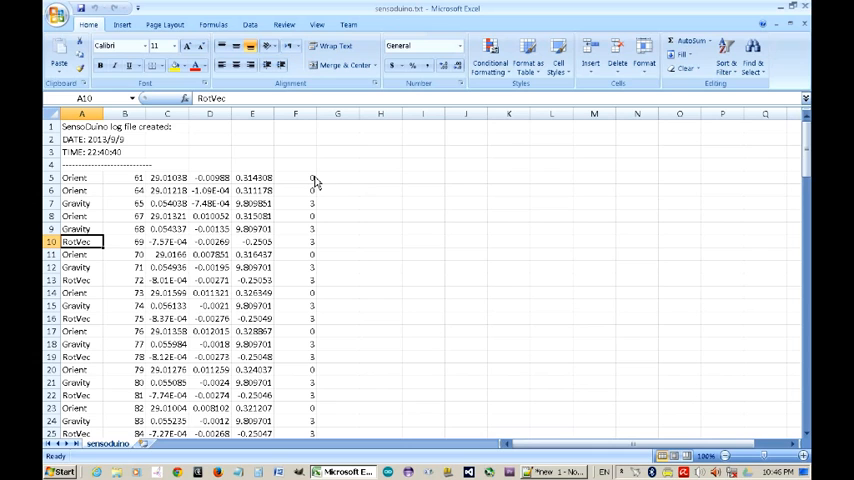
pyautogui.moveTo(390, 274)
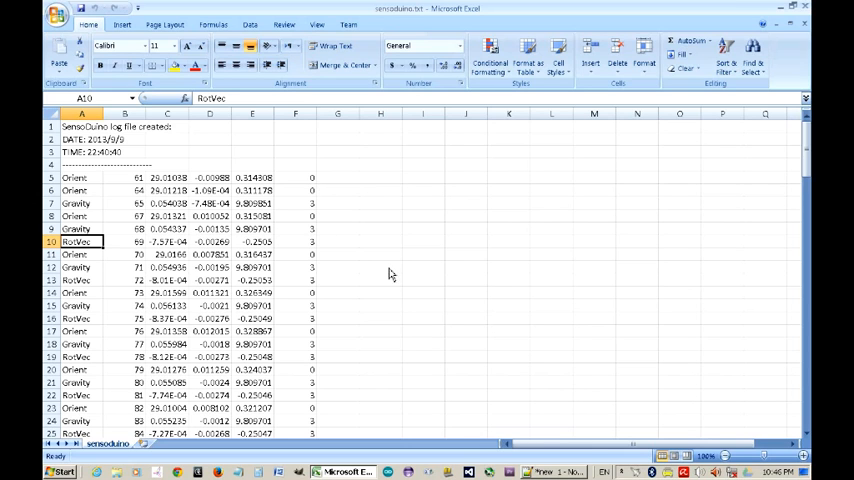
pyautogui.scroll(-3)
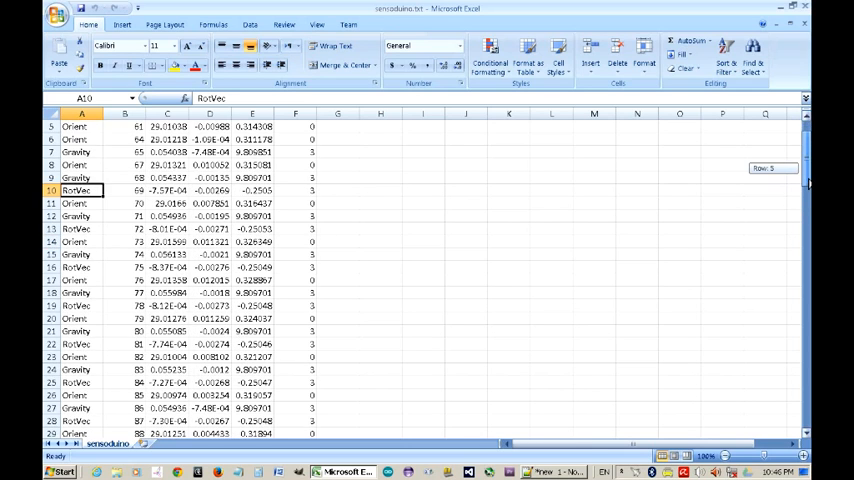
pyautogui.scroll(3)
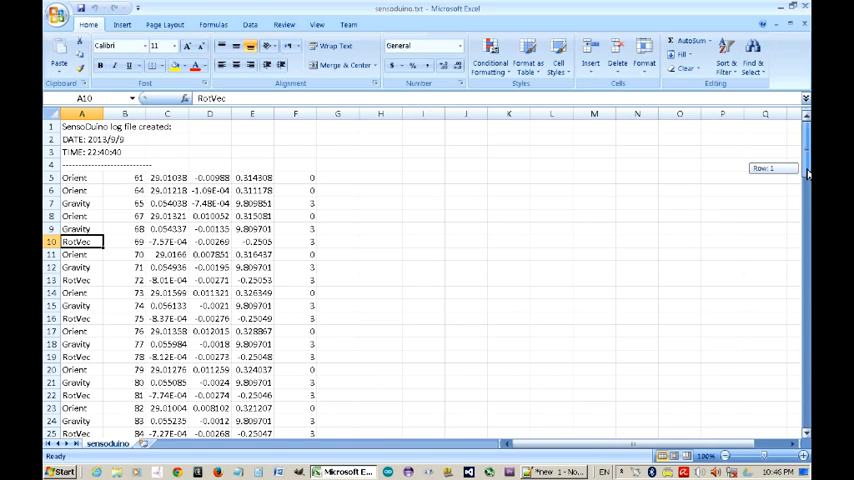
pyautogui.scroll(-3)
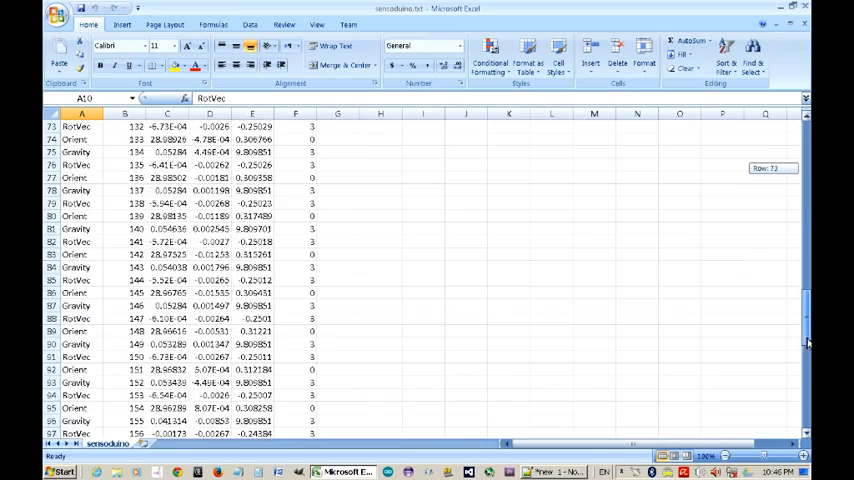
pyautogui.scroll(-3)
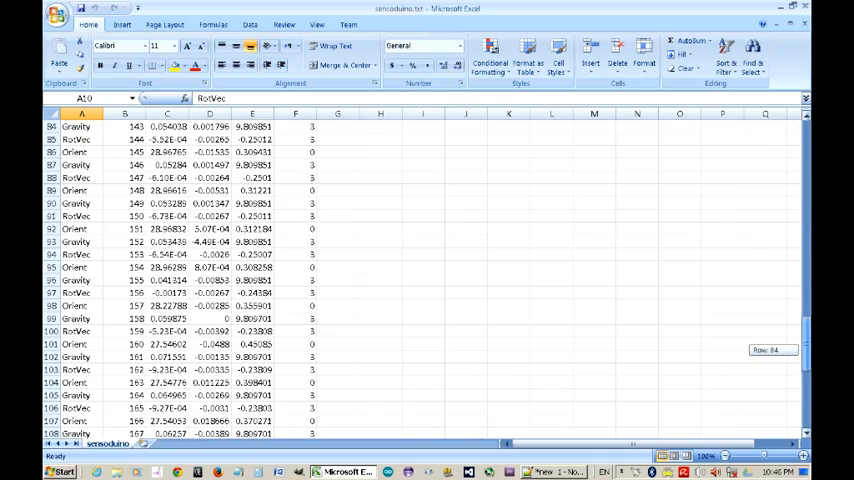
pyautogui.scroll(-3)
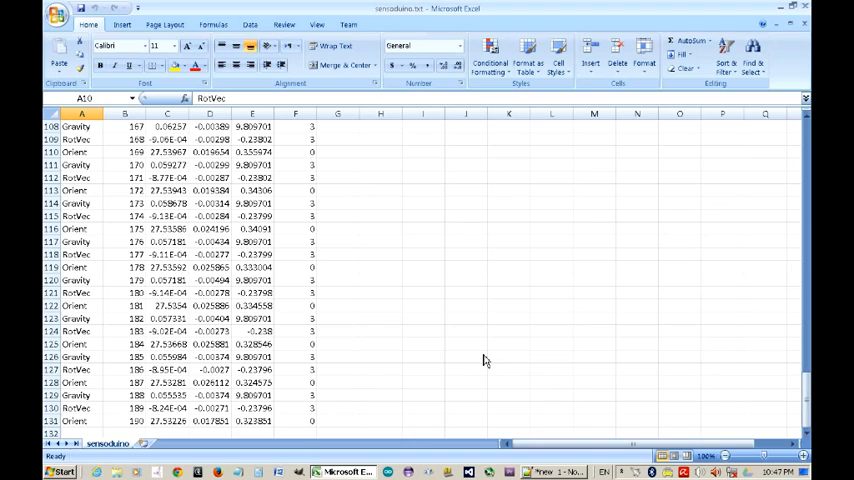